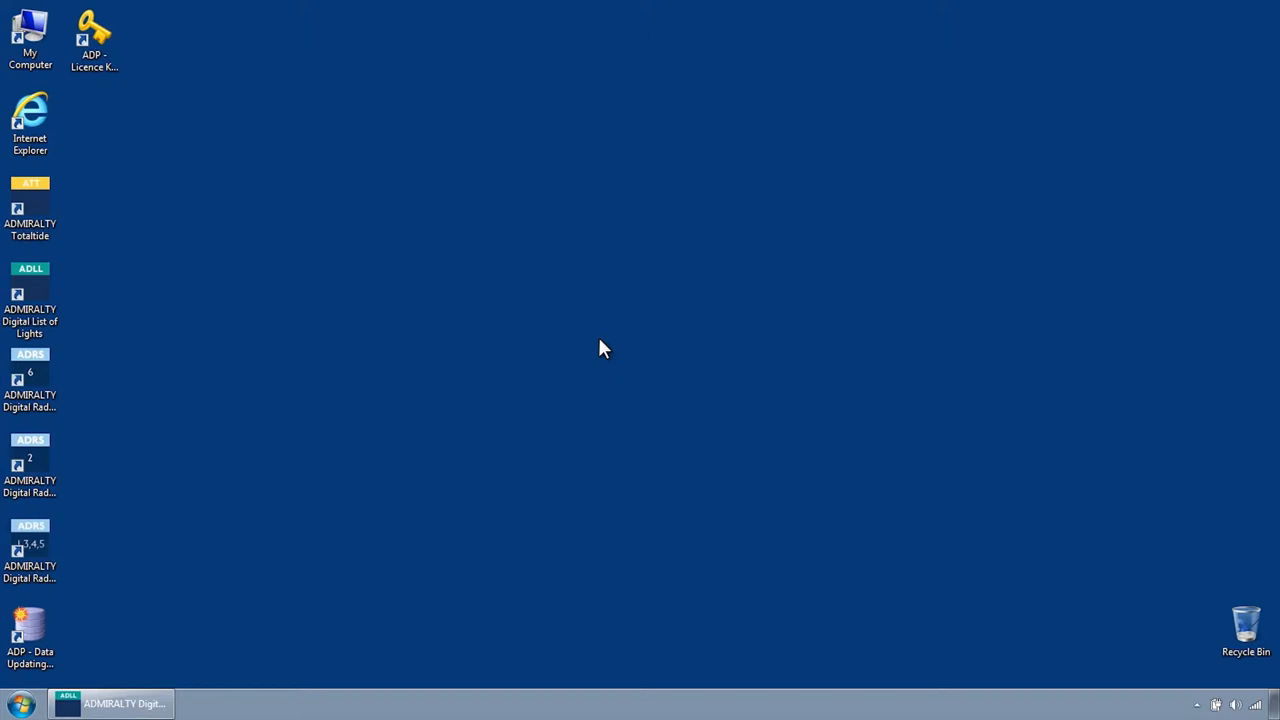
pyautogui.moveTo(348, 488)
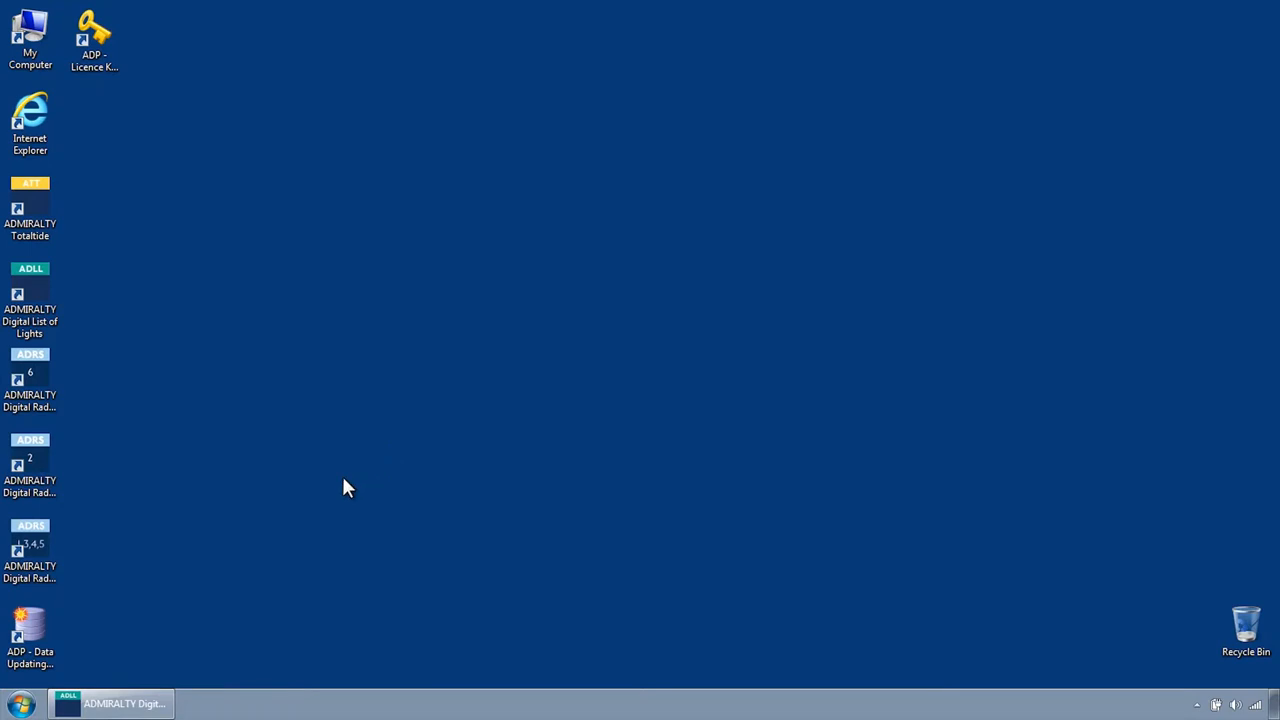
# Launch the ADP Data Updating Wizard, select manual download from the UKHO website, and proceed.
pyautogui.click(30, 630)
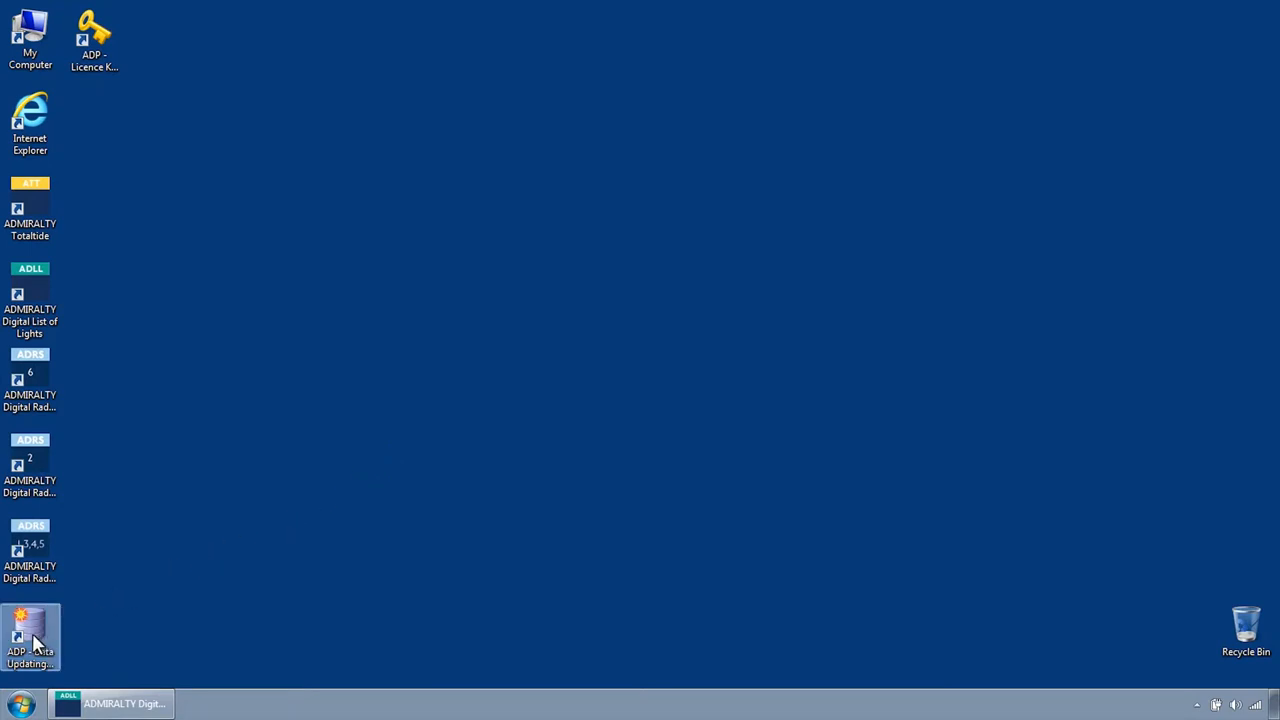
pyautogui.doubleClick(22, 634)
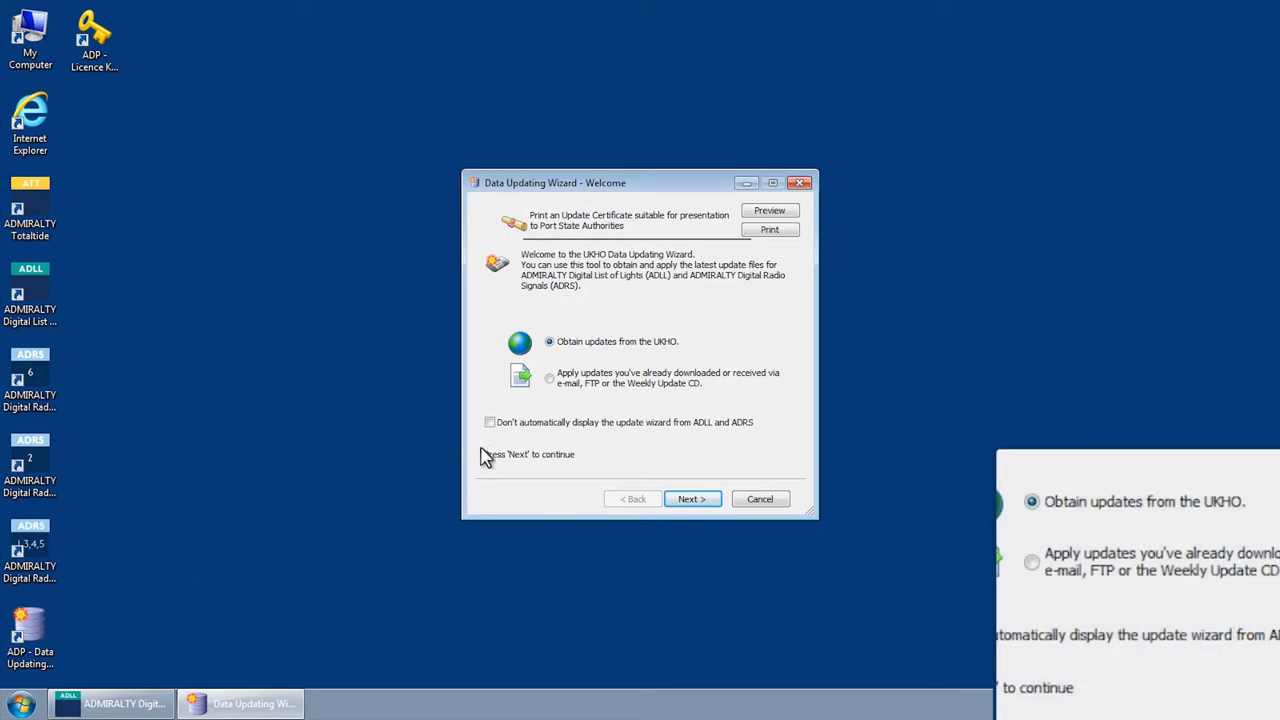
pyautogui.moveTo(662, 444)
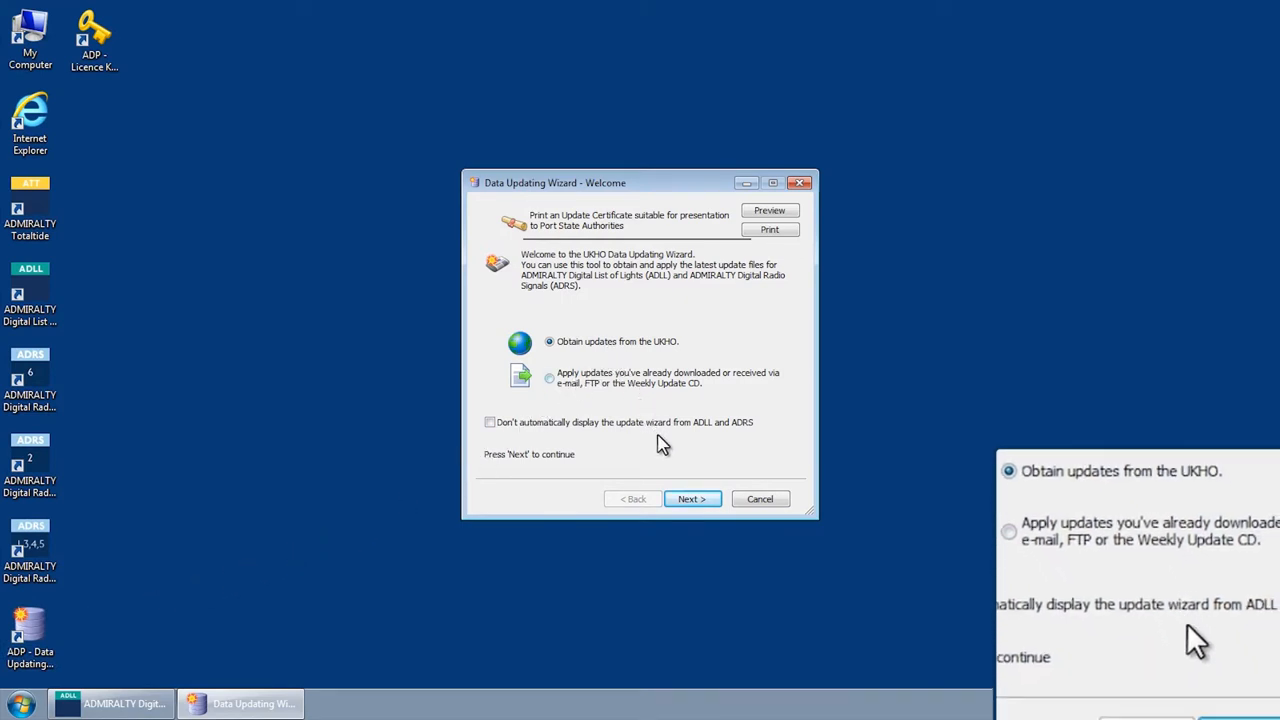
pyautogui.click(692, 498)
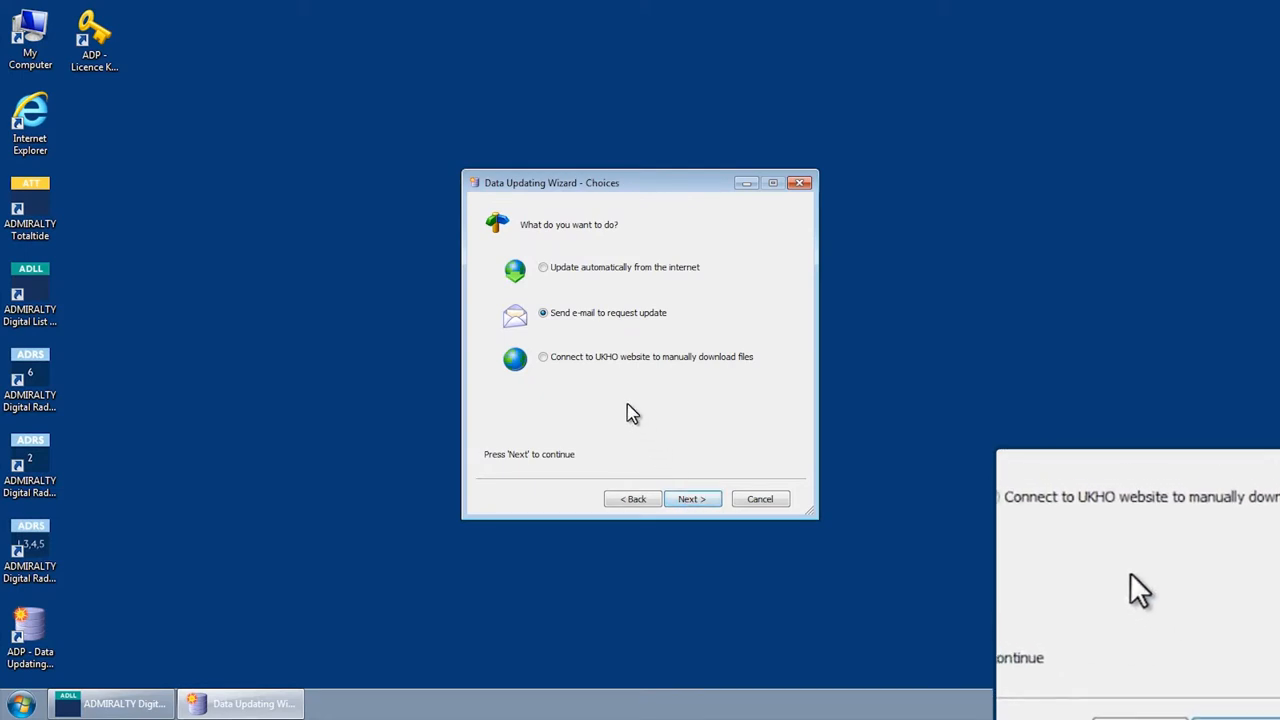
pyautogui.click(544, 356)
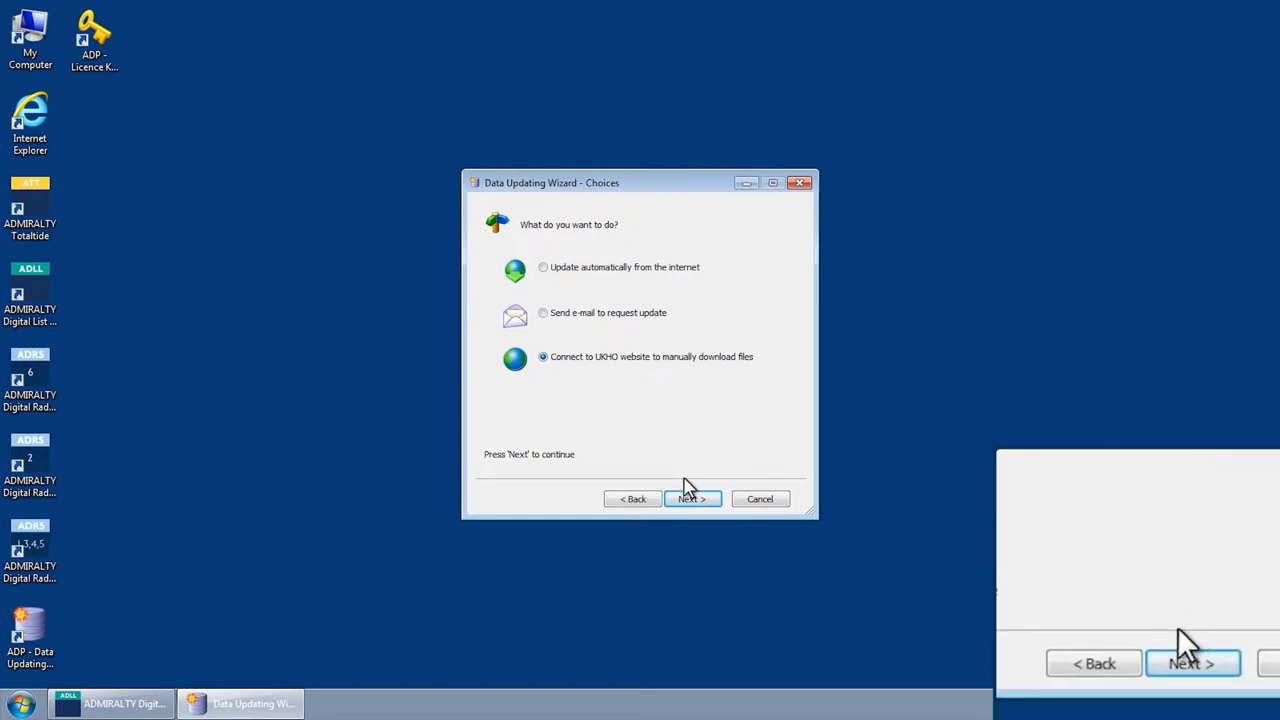
pyautogui.click(692, 500)
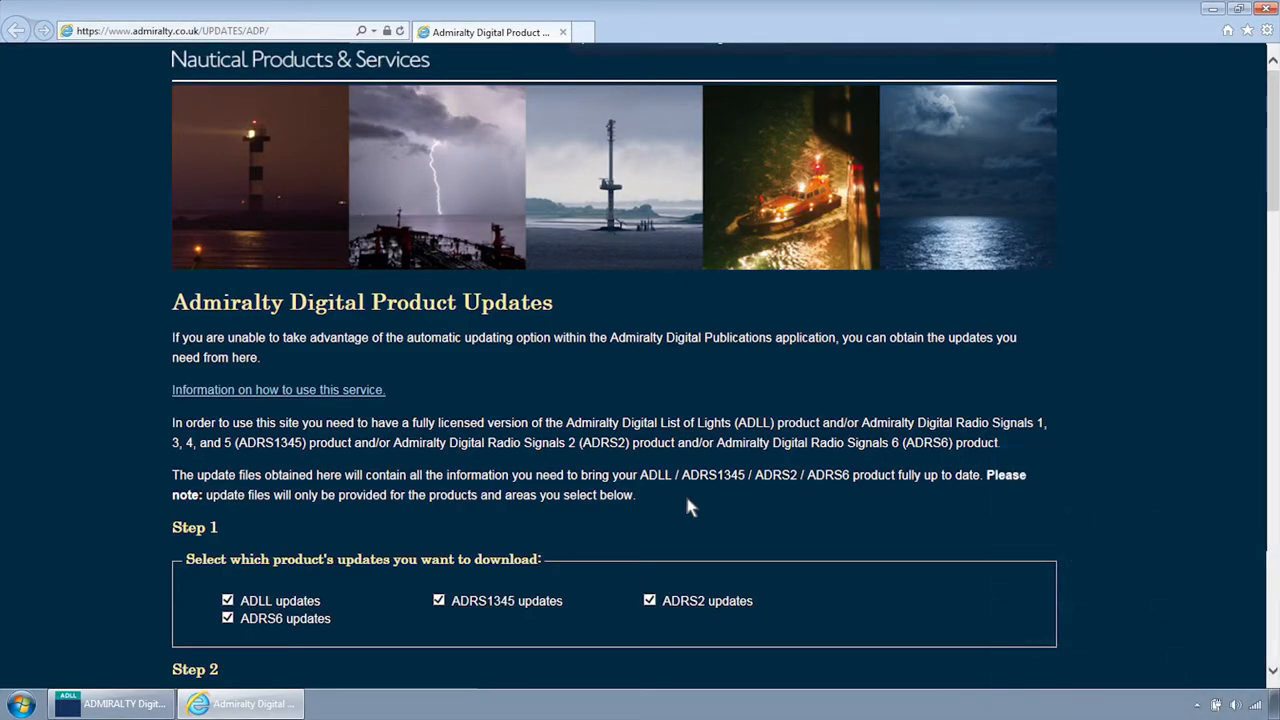
# Review the update page and List of Lights update week, then return to Internet Explorer.
pyautogui.scroll(-3)
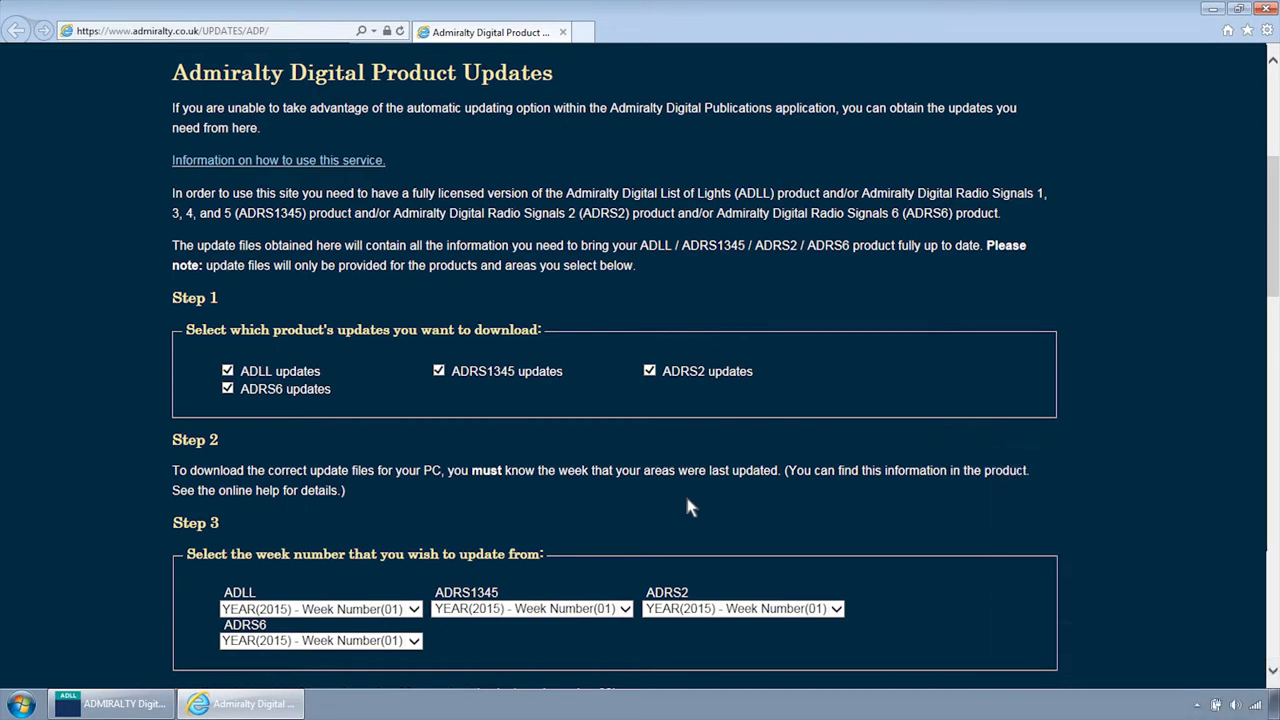
pyautogui.scroll(-3)
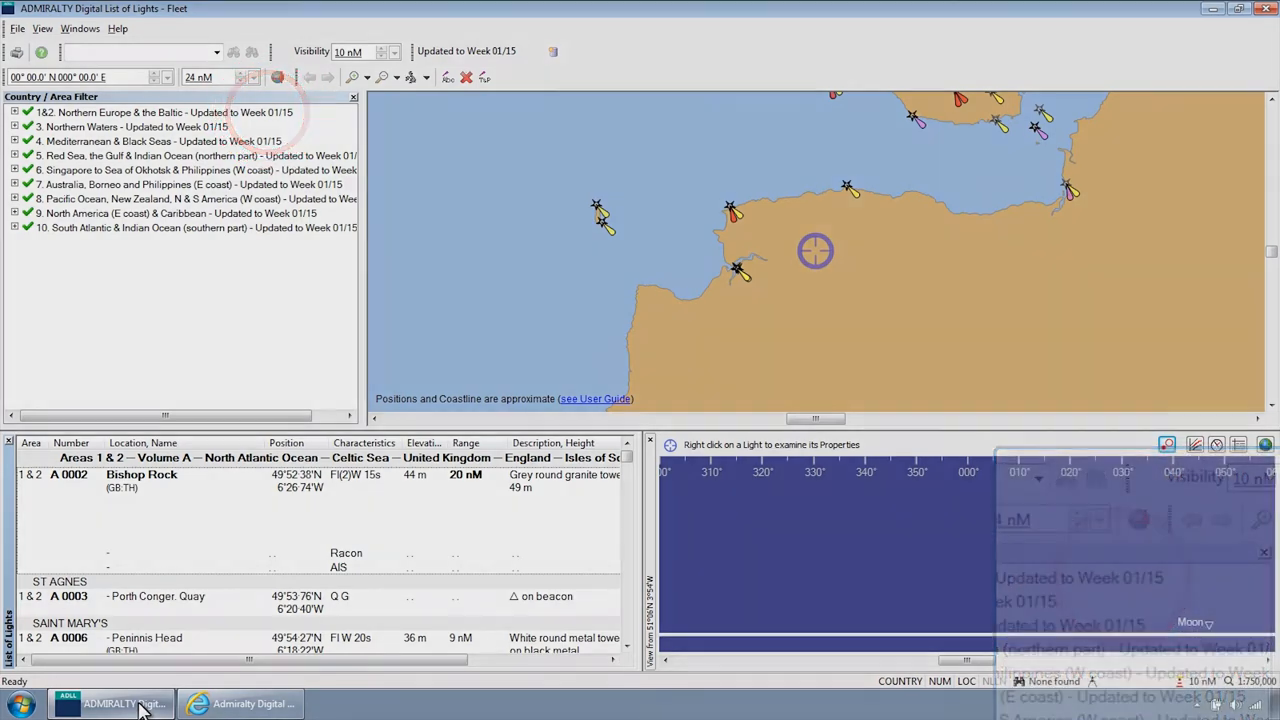
pyautogui.click(250, 704)
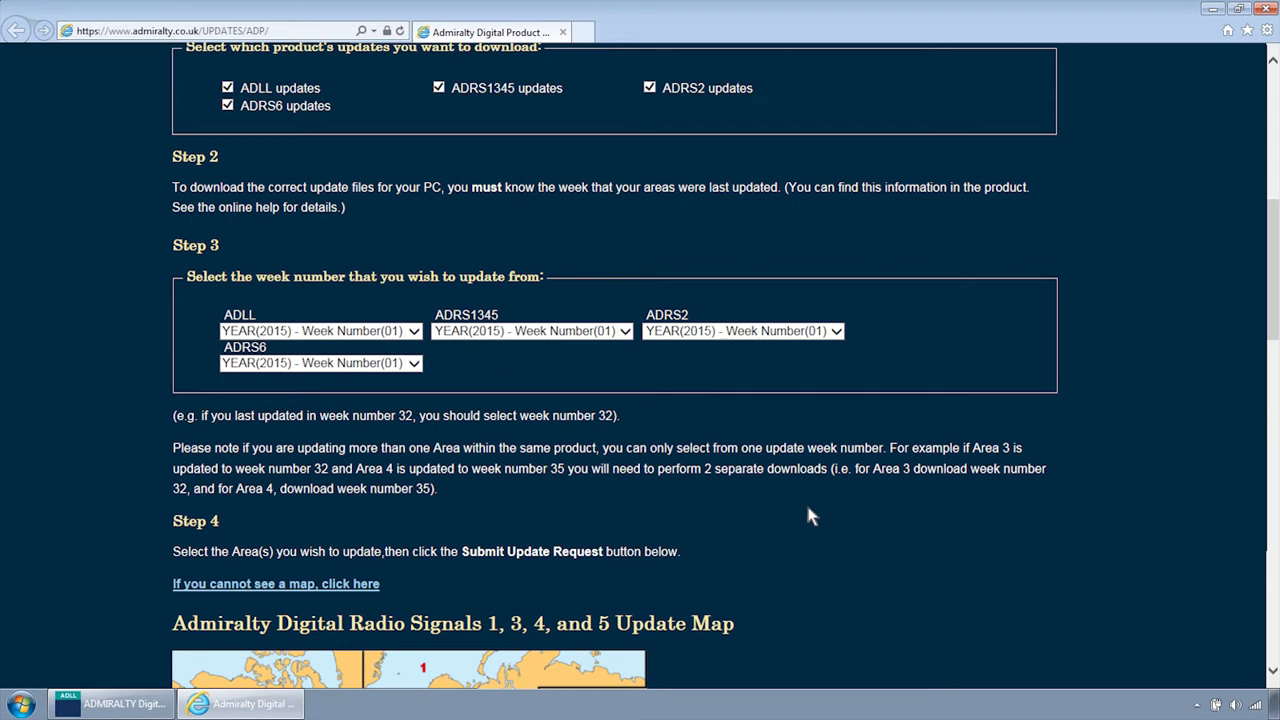
pyautogui.scroll(-3)
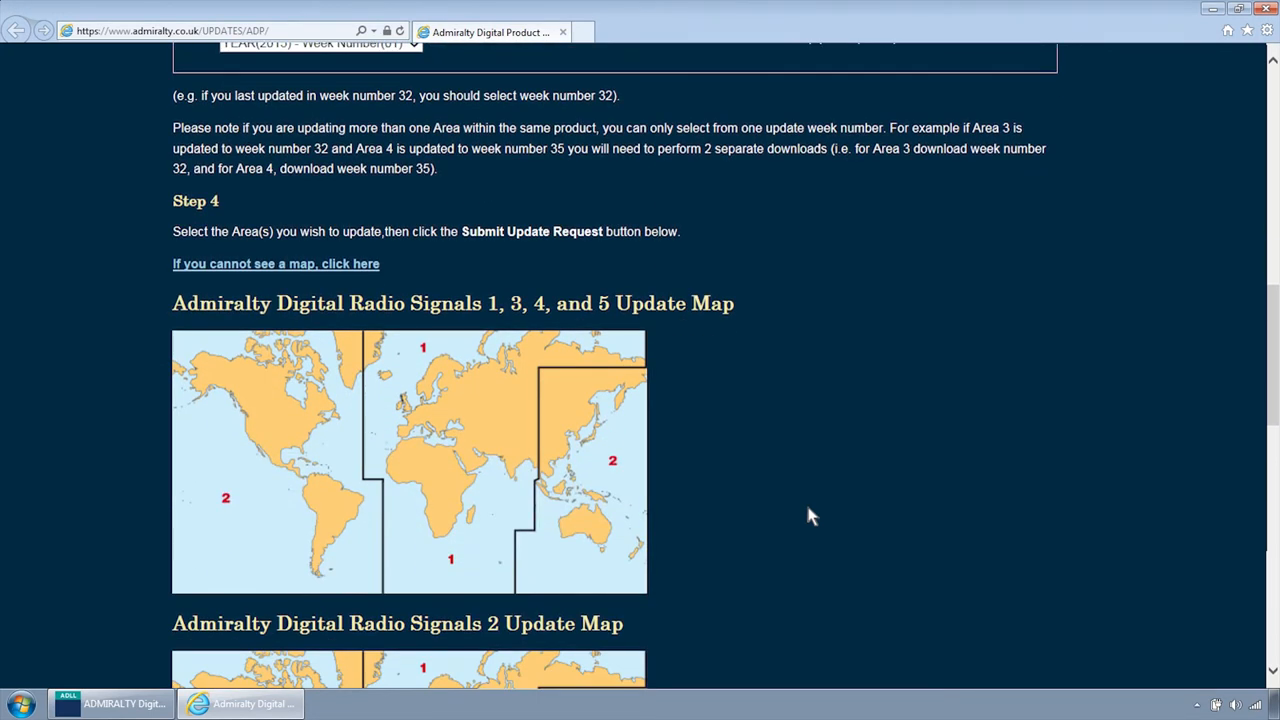
pyautogui.scroll(-3)
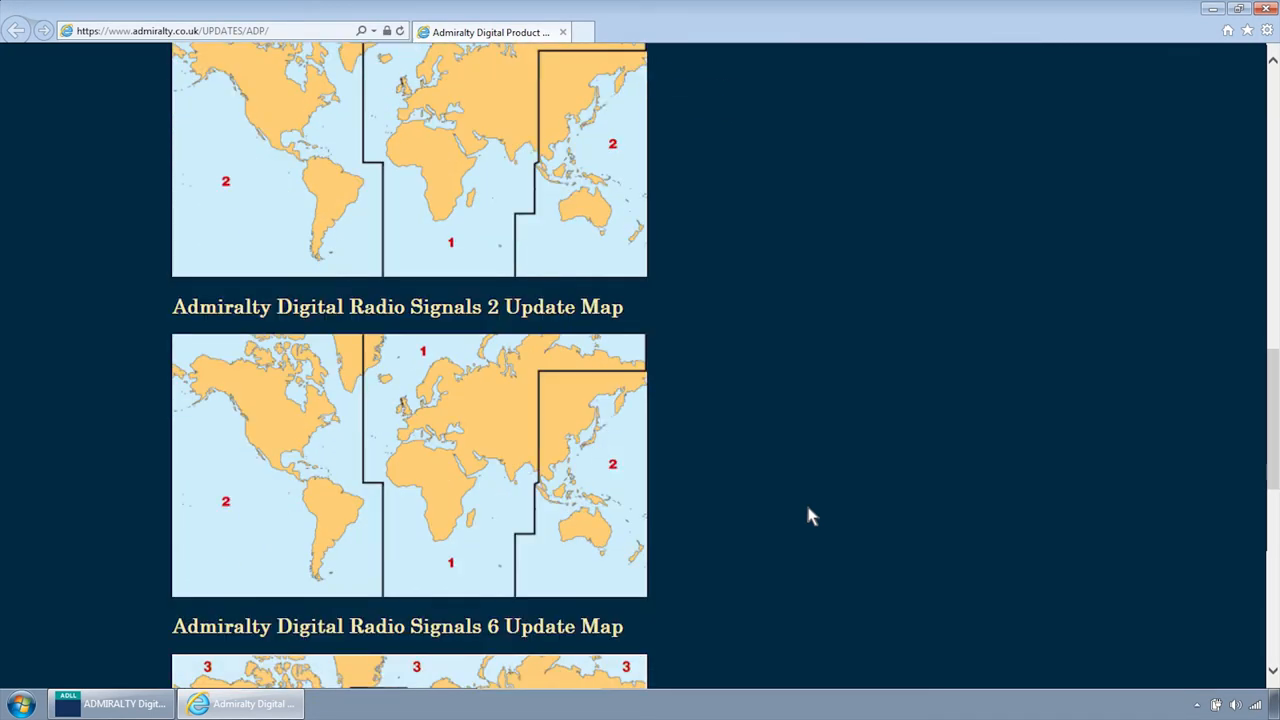
pyautogui.scroll(-3)
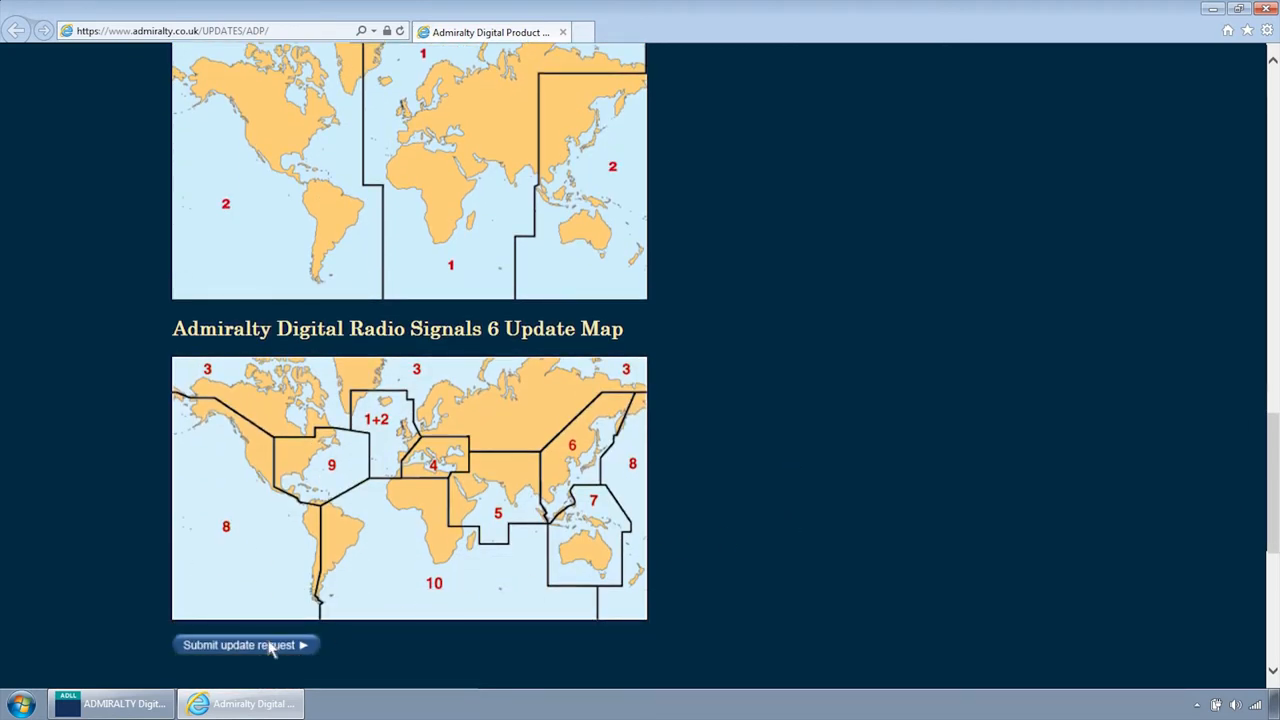
pyautogui.click(244, 644)
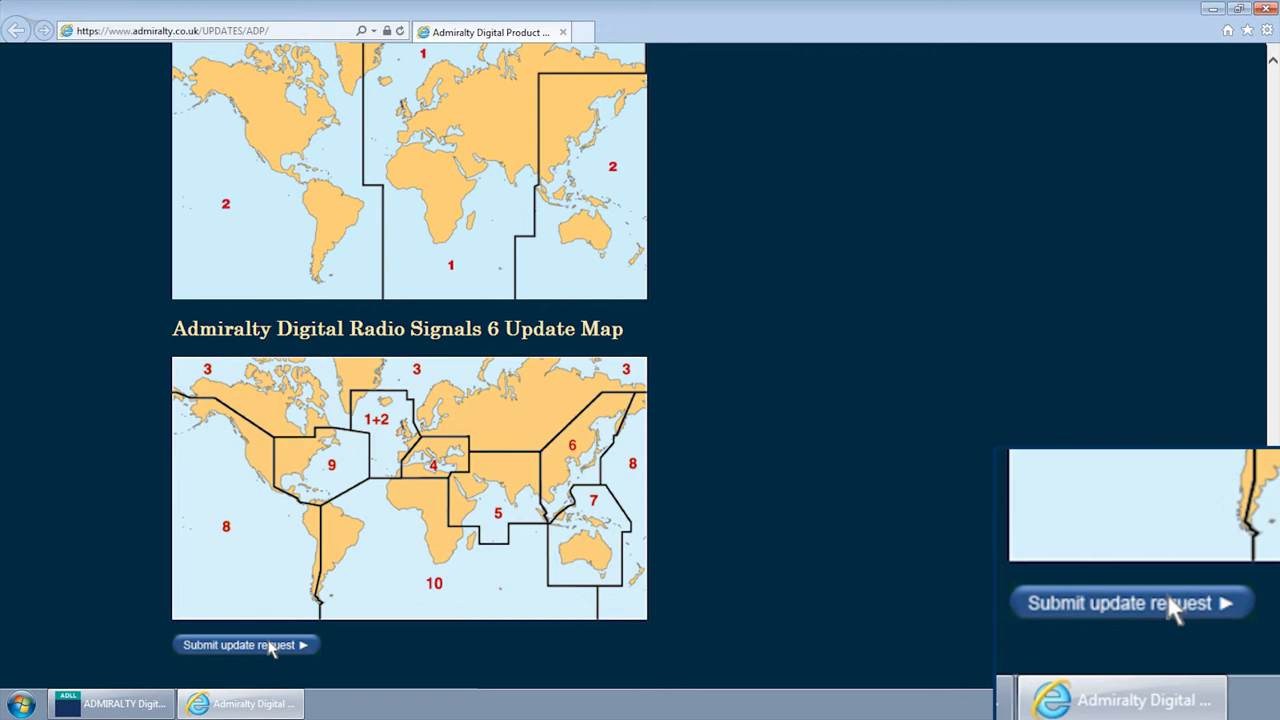
# Submit the update request and view the results listing ADLL, ADRS1345, ADRS2, ADRS6 download links.
pyautogui.click(244, 644)
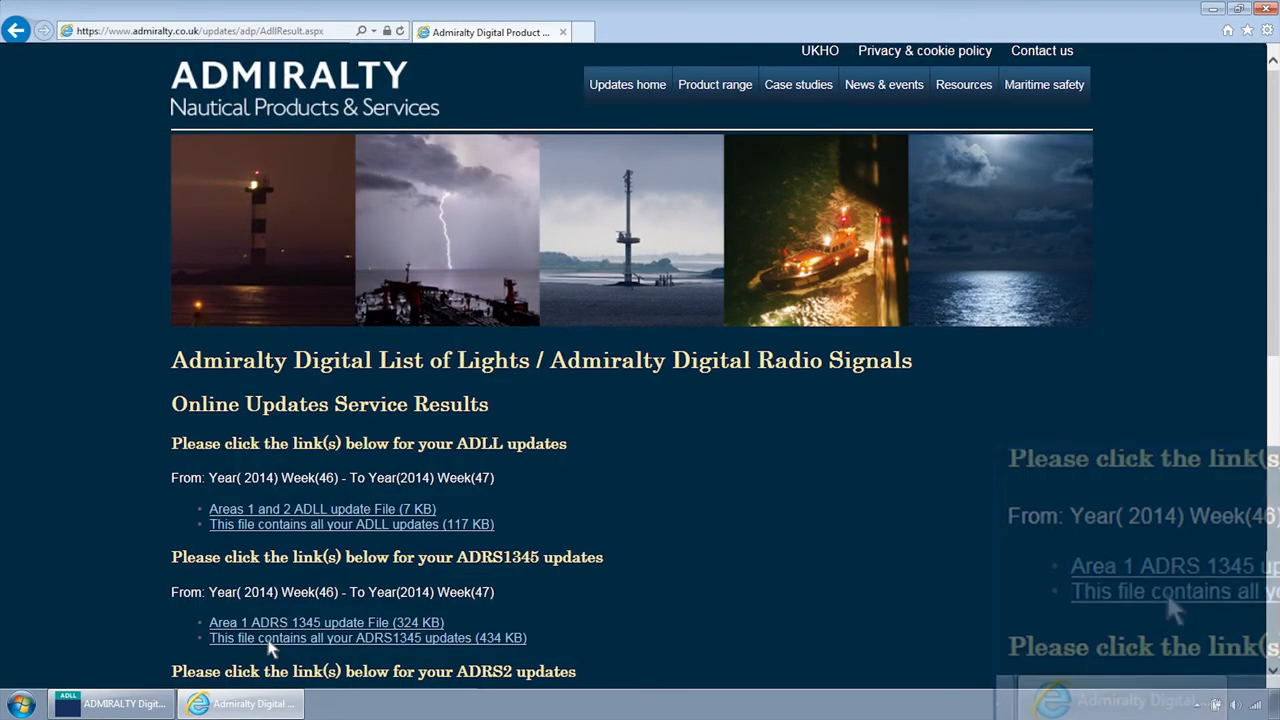
pyautogui.scroll(-3)
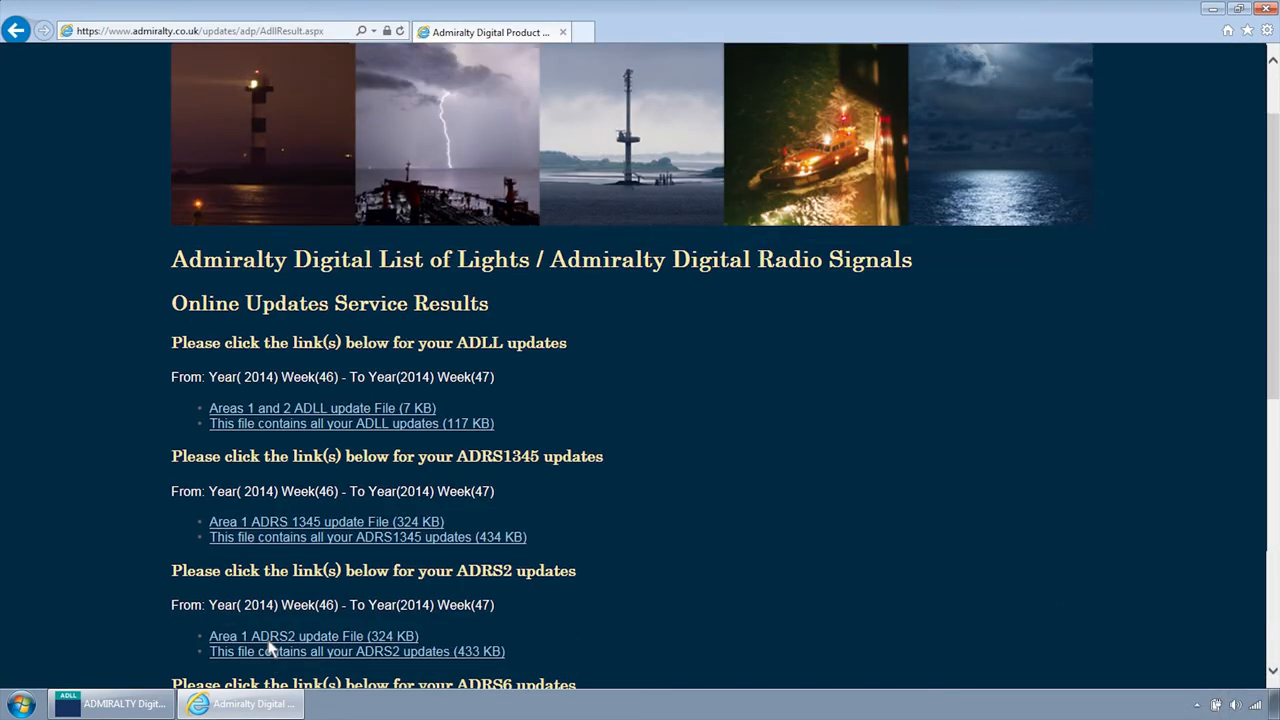
pyautogui.scroll(-3)
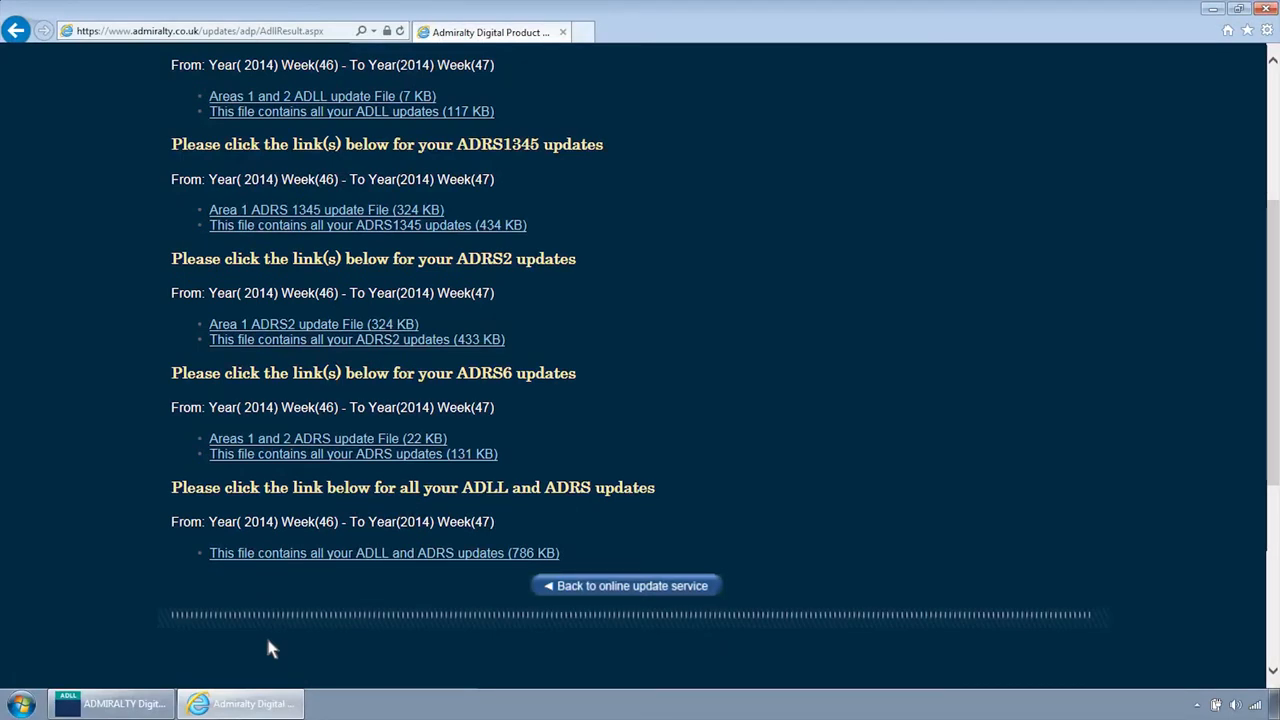
pyautogui.moveTo(270, 444)
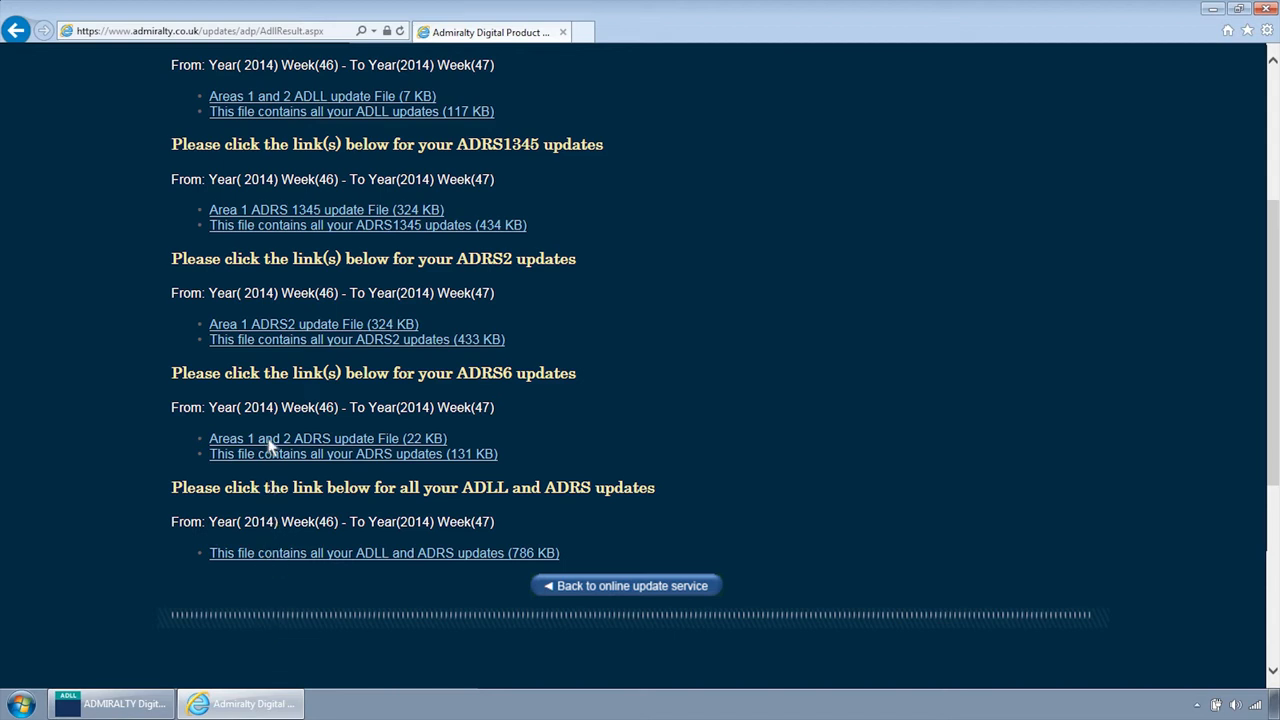